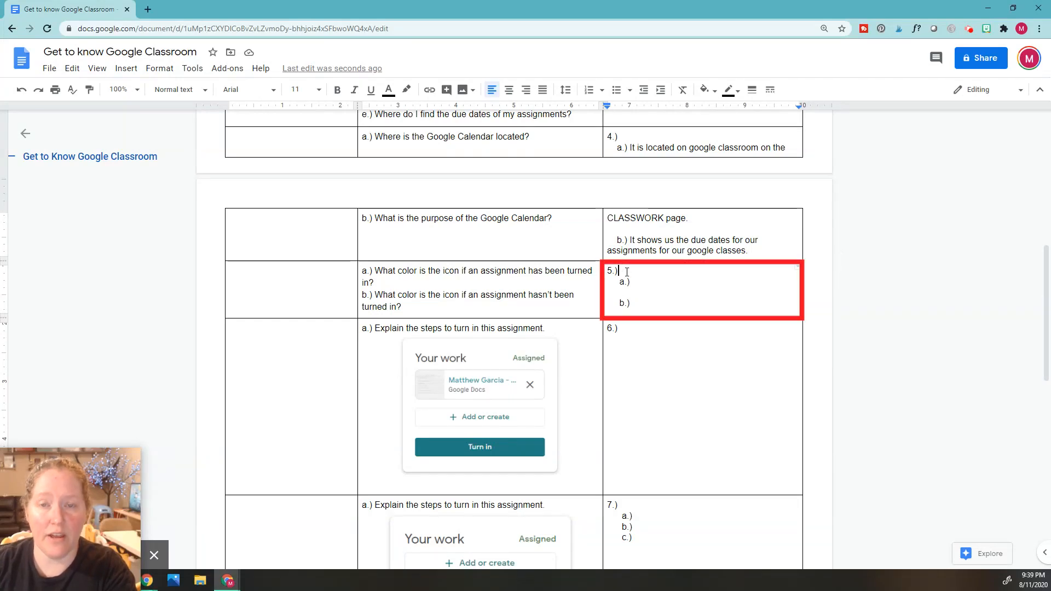
# Select the question 5 answer line in the Get to Know Google Classroom doc
pyautogui.tripleClick(470, 295)
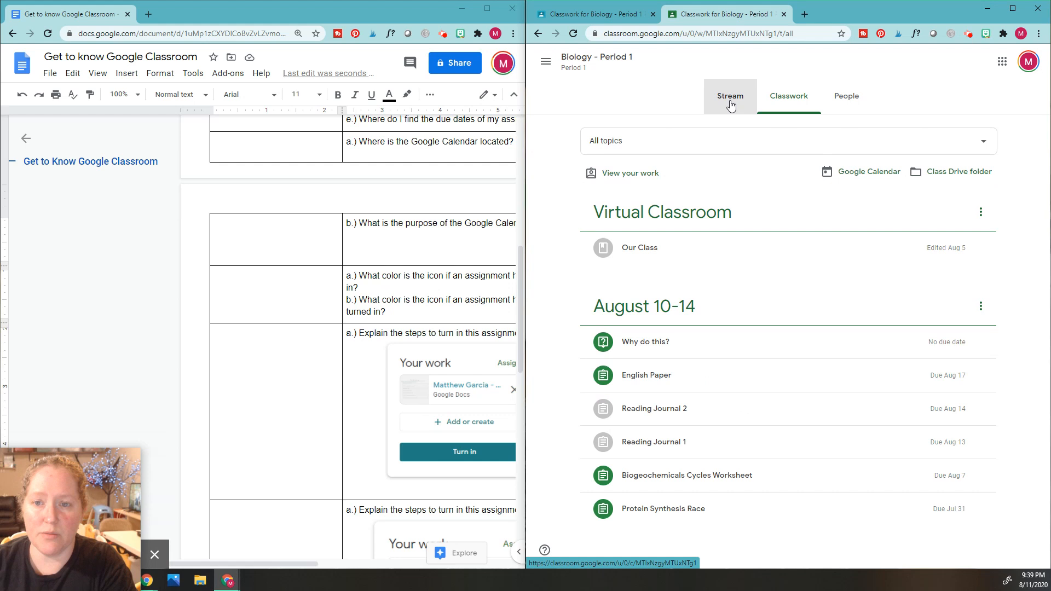
pyautogui.click(730, 96)
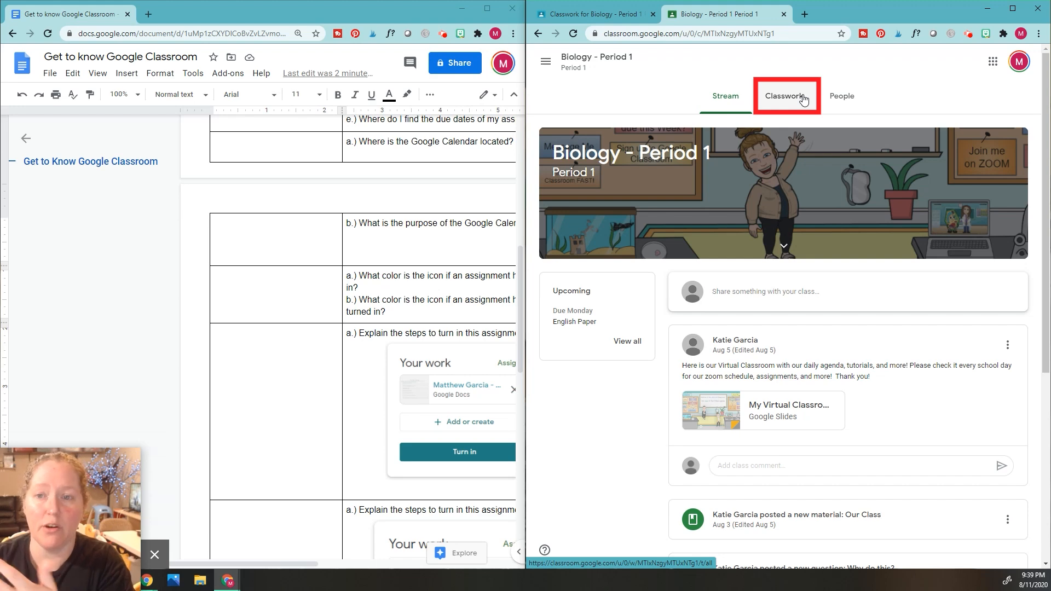
pyautogui.moveTo(784, 103)
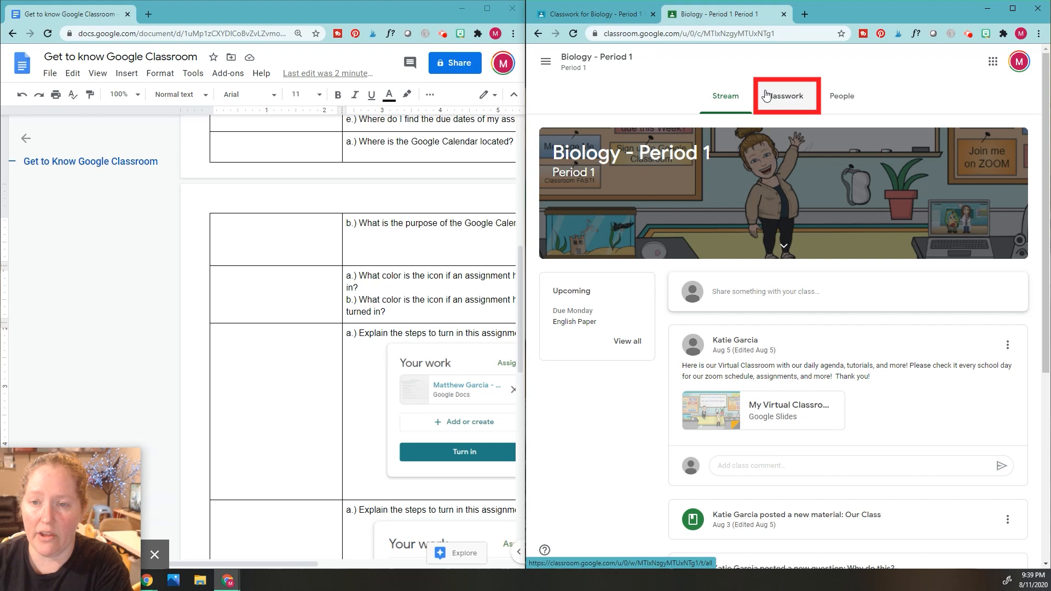
pyautogui.click(788, 95)
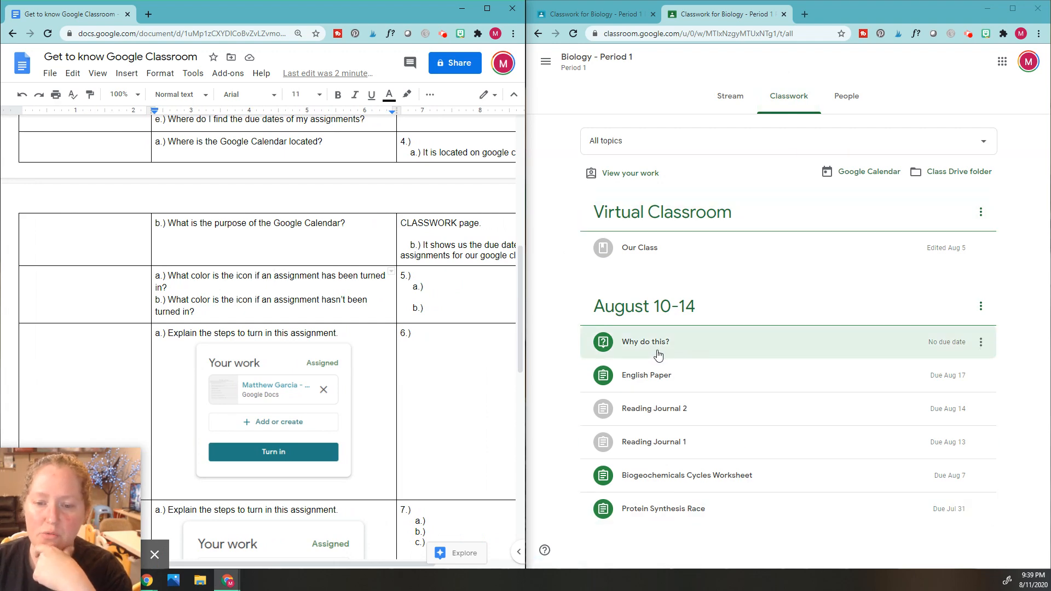
pyautogui.moveTo(675, 247)
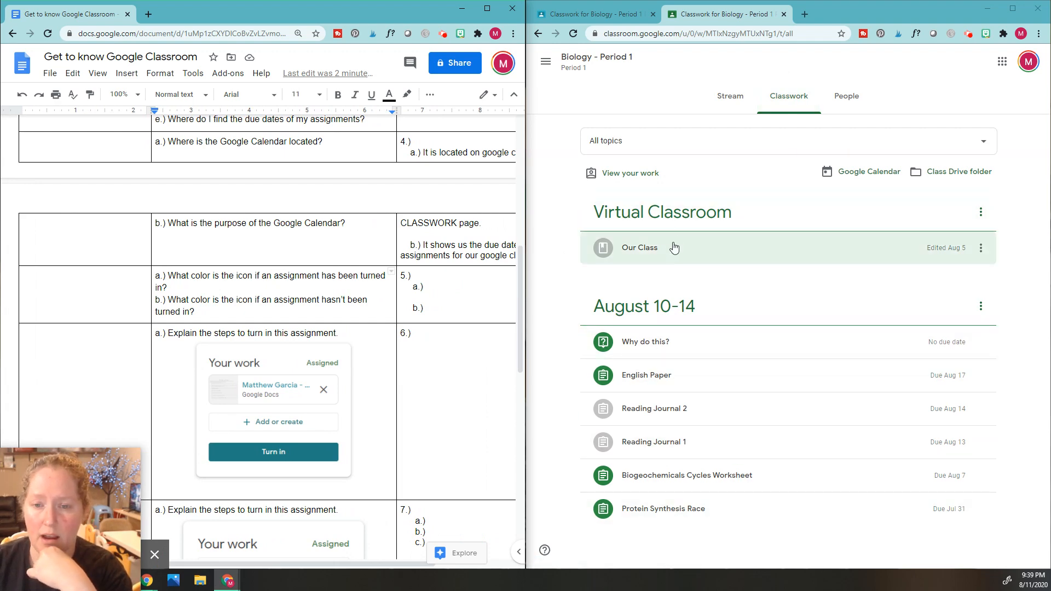
pyautogui.moveTo(644, 348)
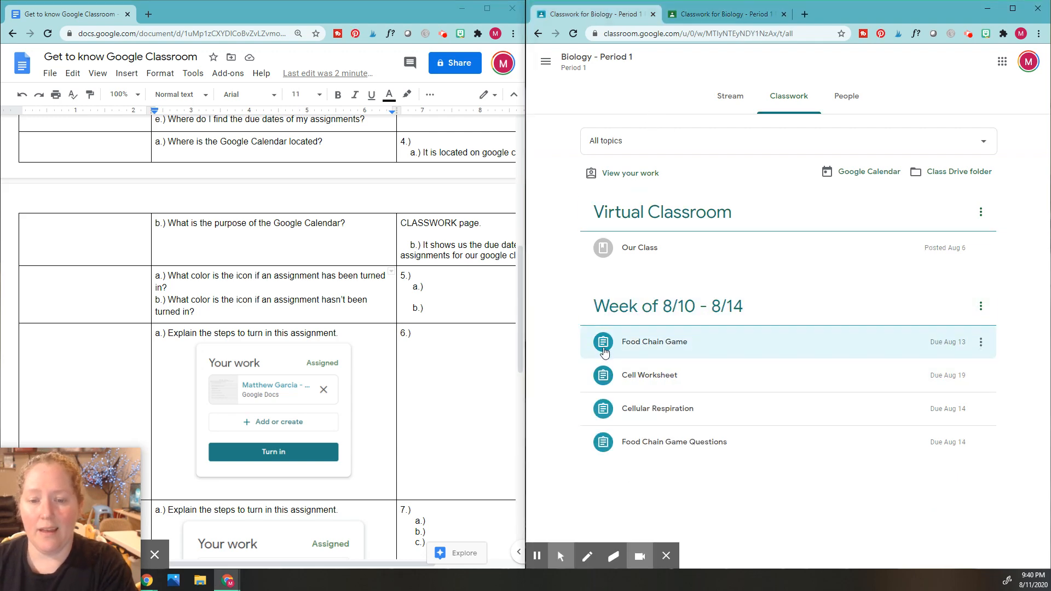
pyautogui.moveTo(601, 424)
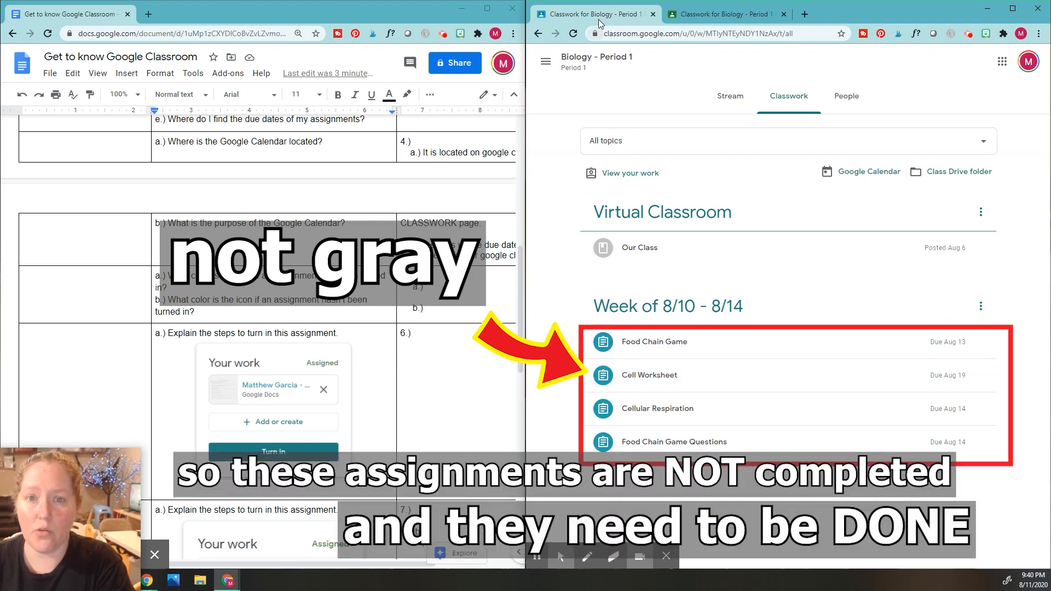
pyautogui.moveTo(698, 409)
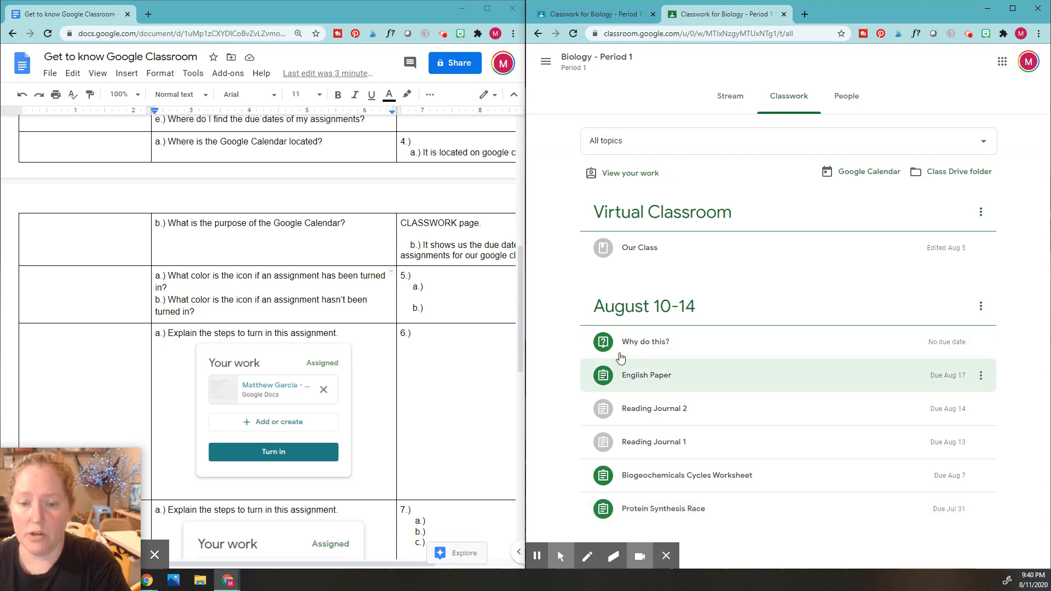
pyautogui.moveTo(609, 351)
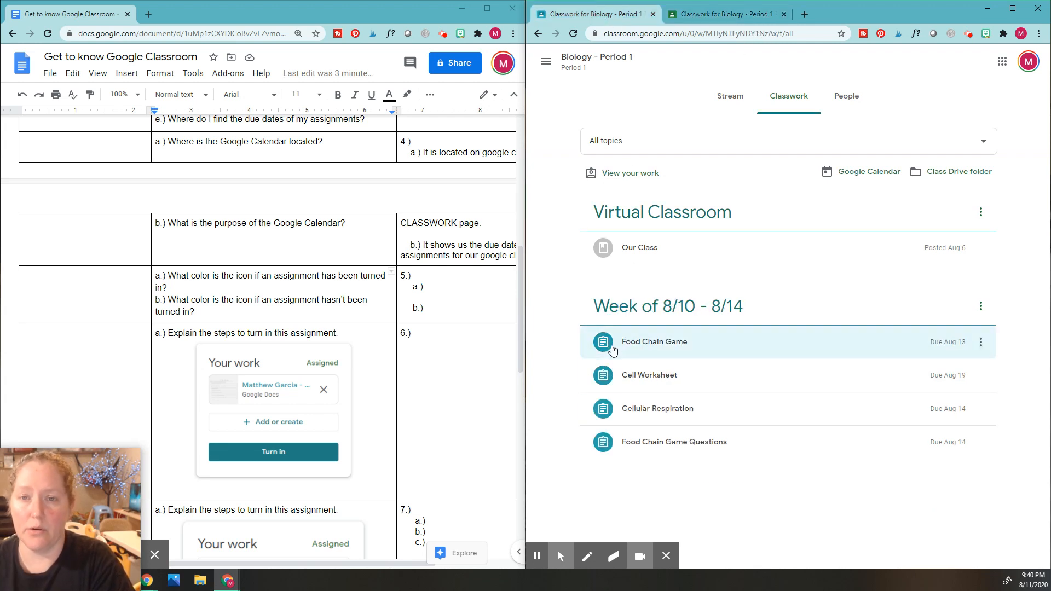
# Return to the worksheet to begin answering question 5 a.)
pyautogui.click(723, 13)
pyautogui.write(' The icons that')
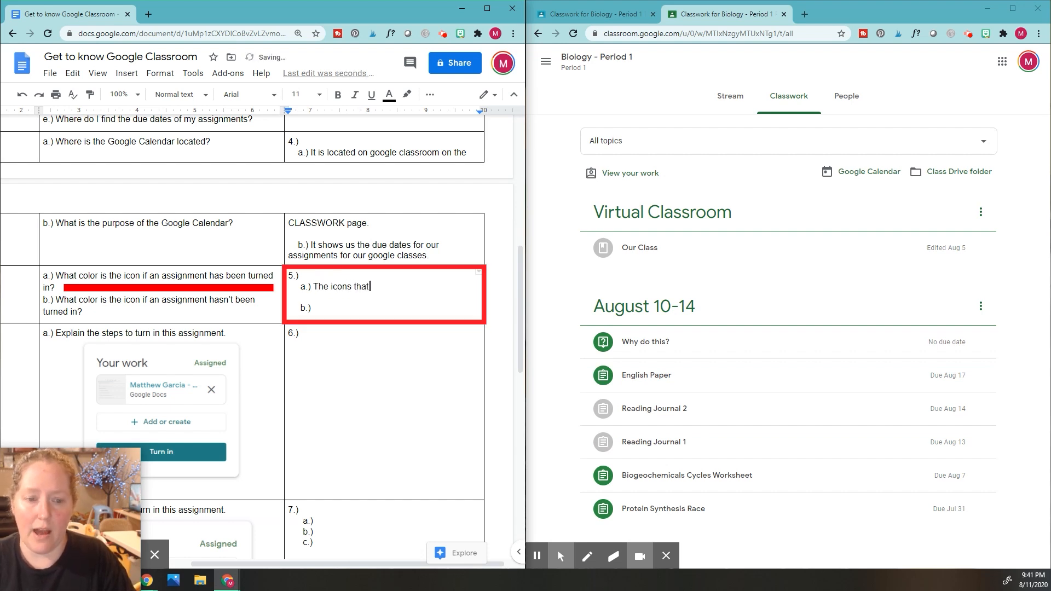
# Type answer 5 a.): "The icons that are brighter. The icons that are NOT GRAY."
pyautogui.write('are brigh')
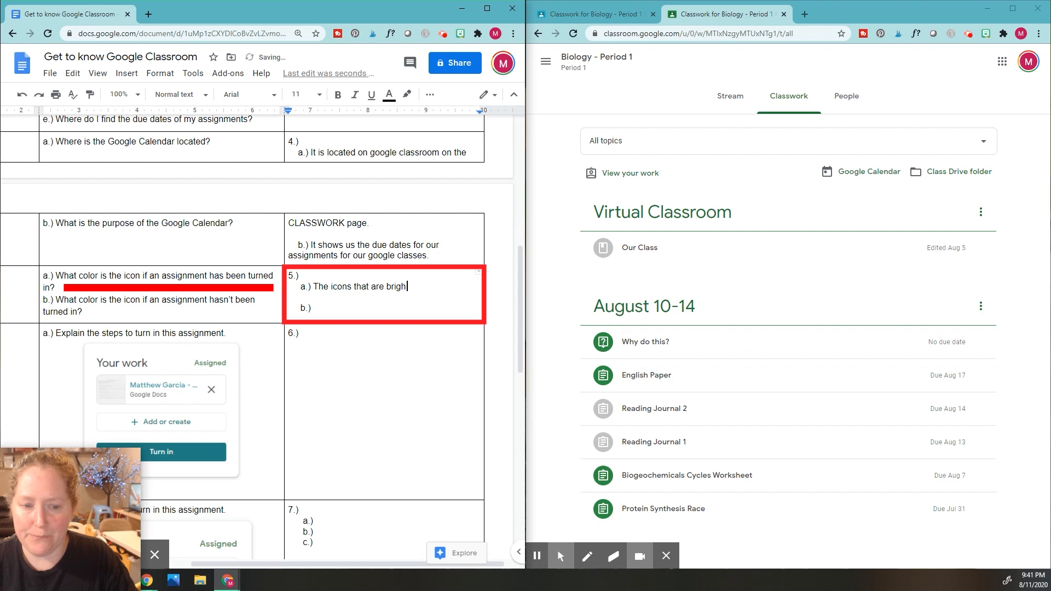
pyautogui.write('ter')
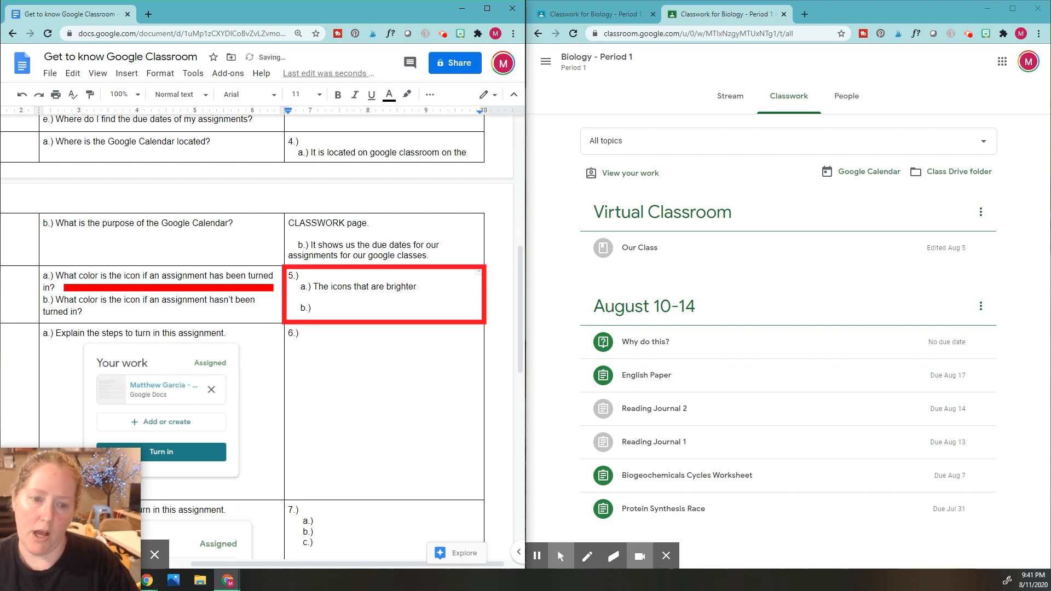
pyautogui.write('(')
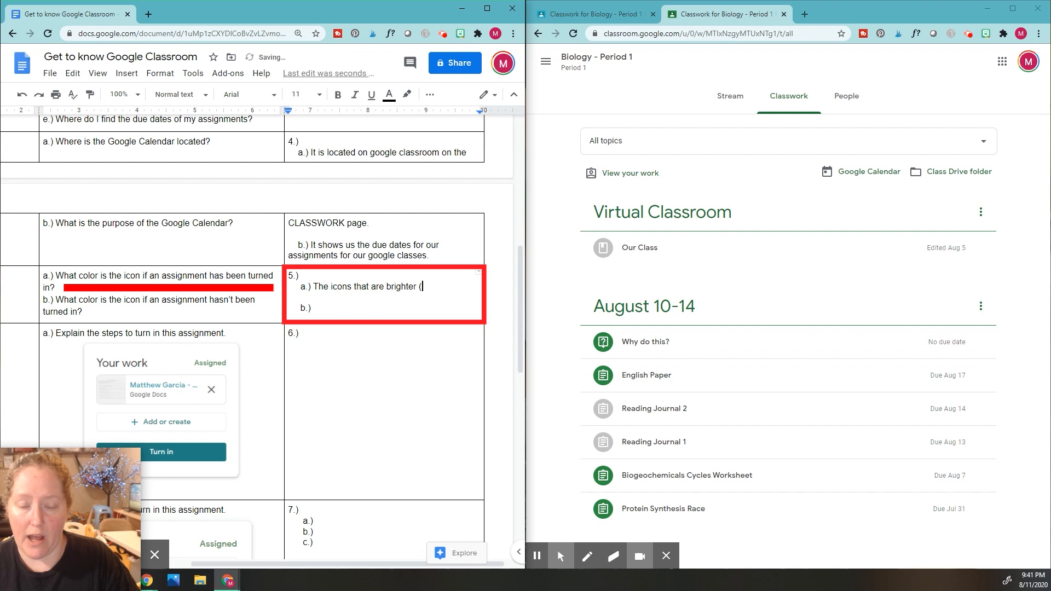
pyautogui.press('Backspace')
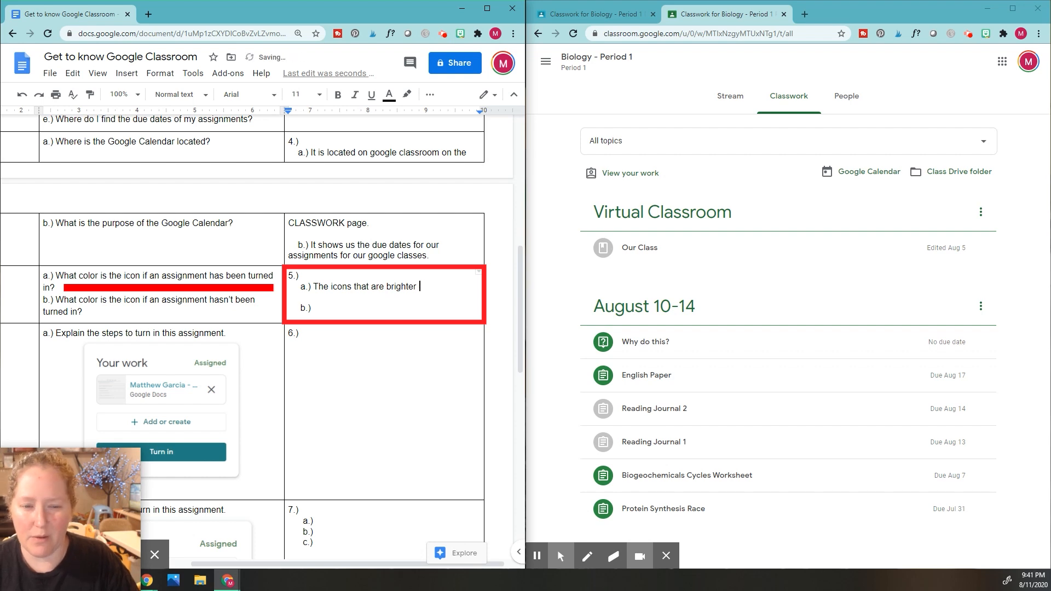
pyautogui.write('The icons that are NOT')
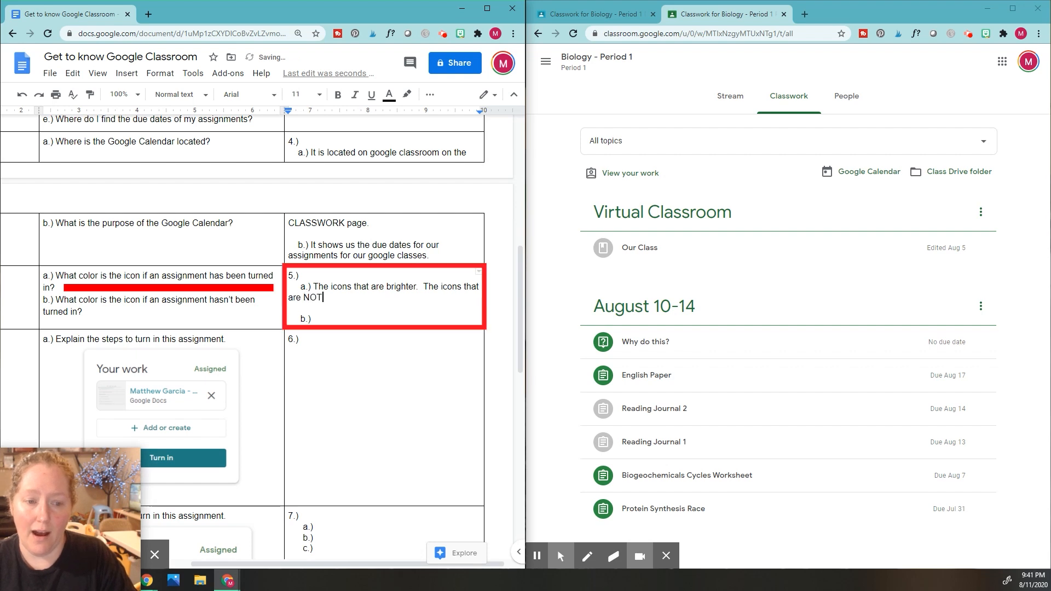
pyautogui.write('GRAY.')
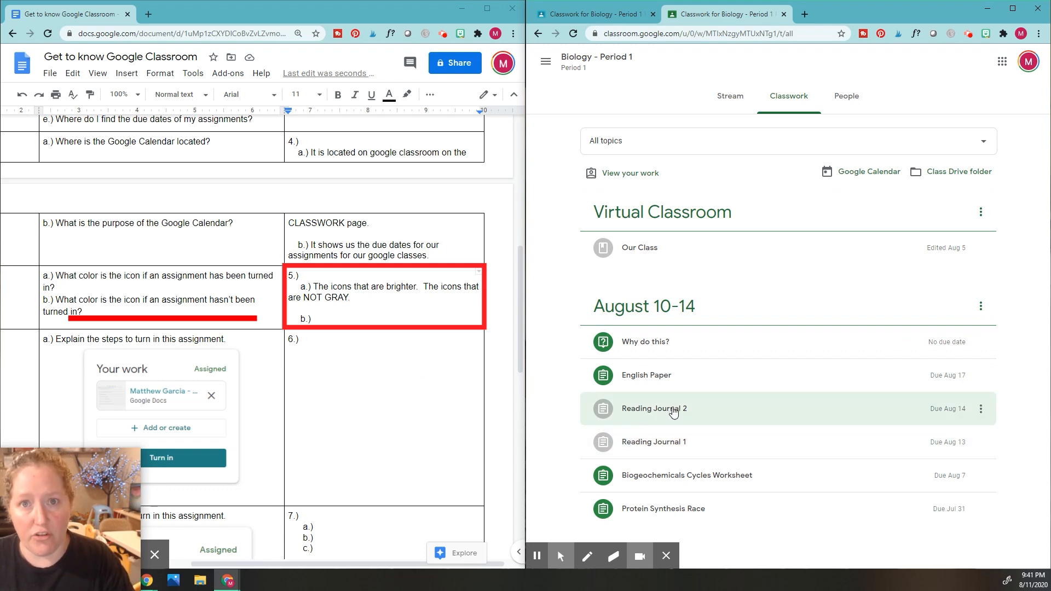
# Confirm gray Reading Journal 2 shows Turned in, then type "The icon will be gray." for 5 b.)
pyautogui.click(654, 409)
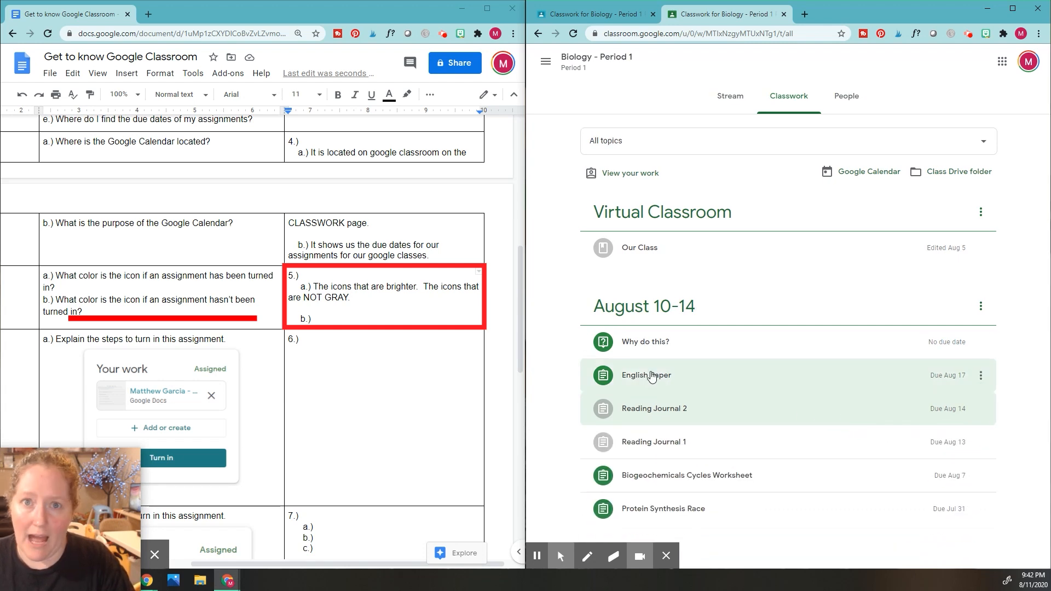
pyautogui.click(645, 375)
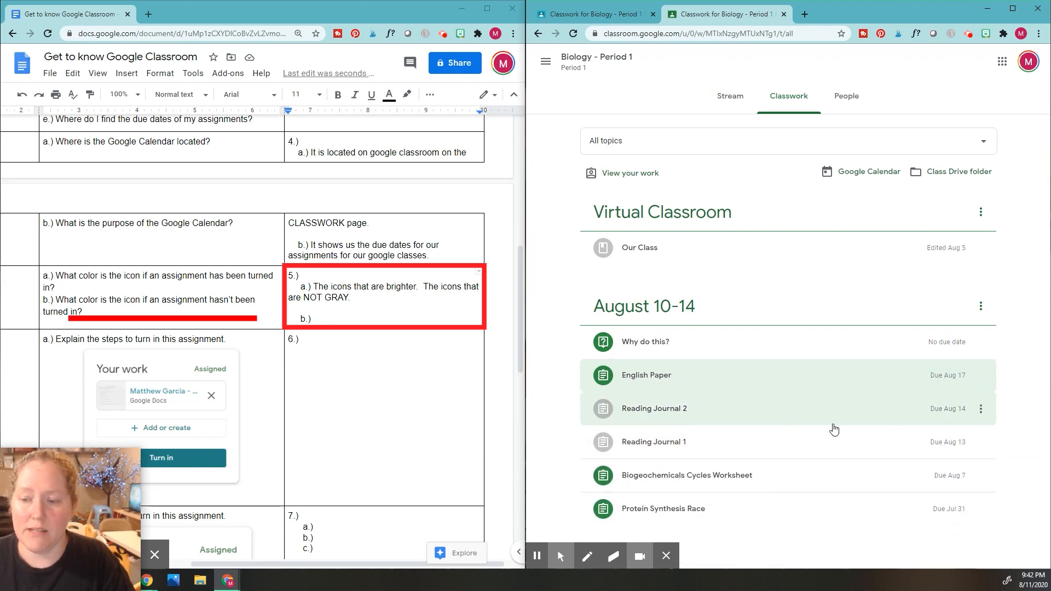
pyautogui.click(654, 408)
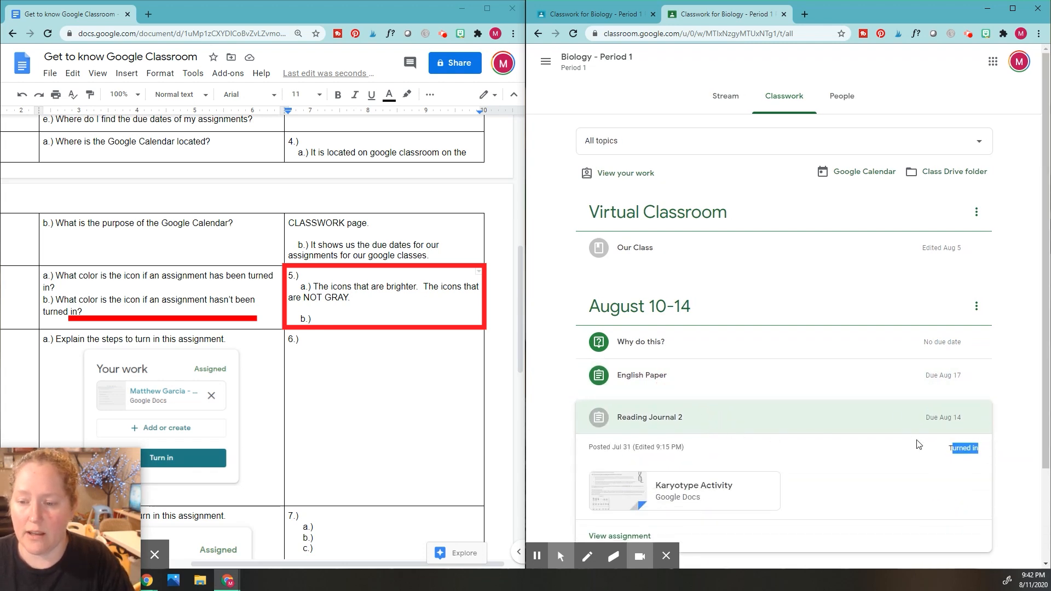
pyautogui.click(649, 418)
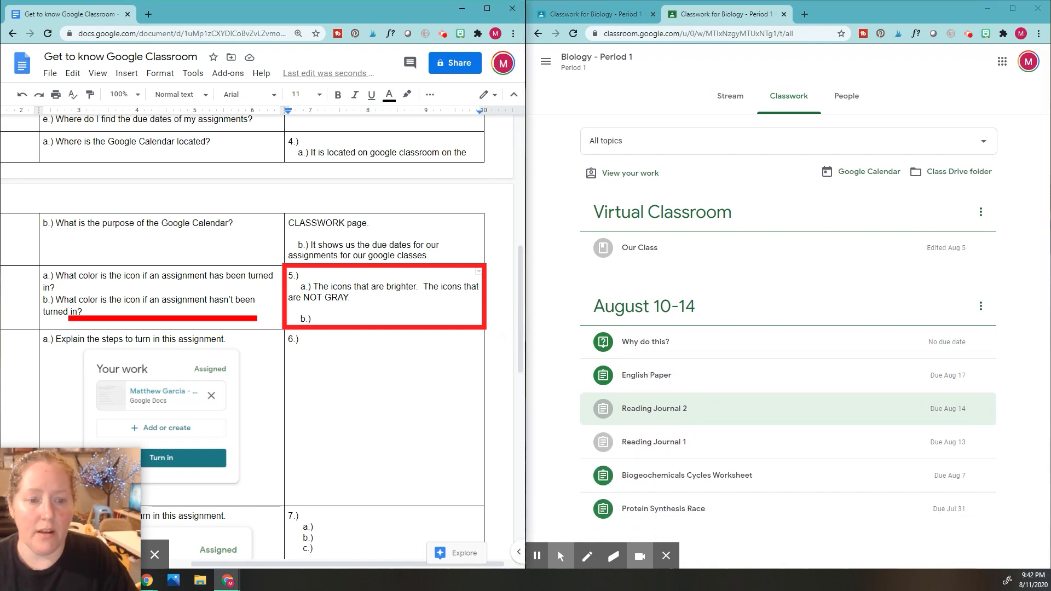
pyautogui.write('The icon will be gray.')
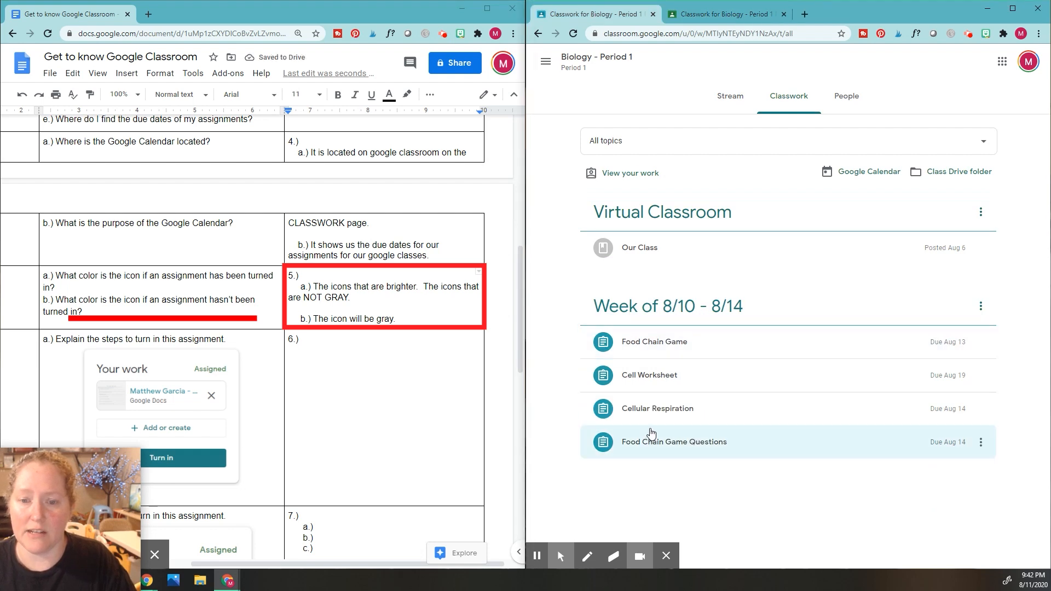
pyautogui.moveTo(600, 247)
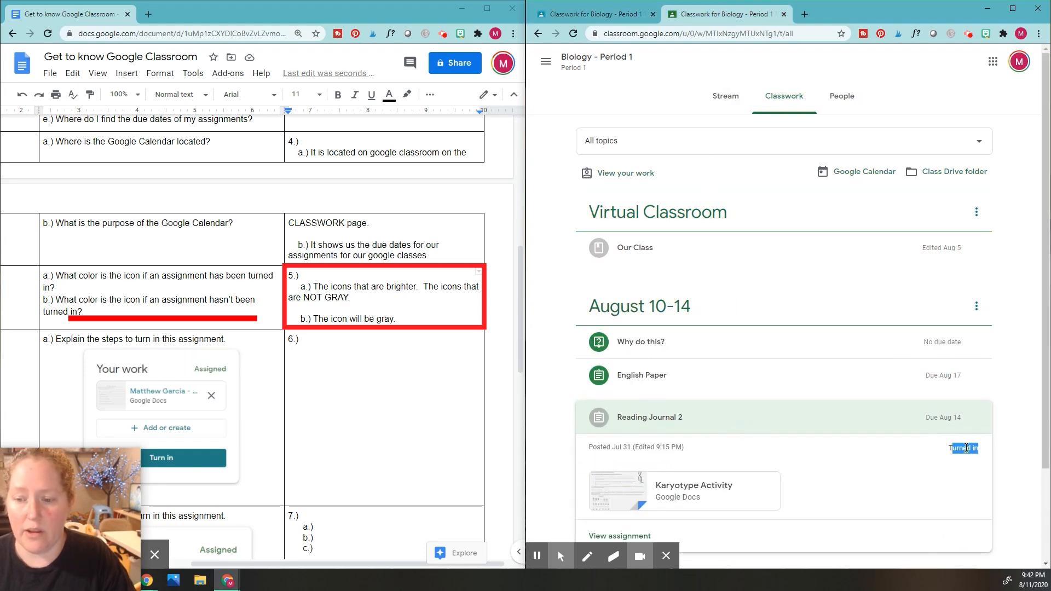
# Collapse the Reading Journal 2 details after rechecking its turned-in status
pyautogui.click(649, 417)
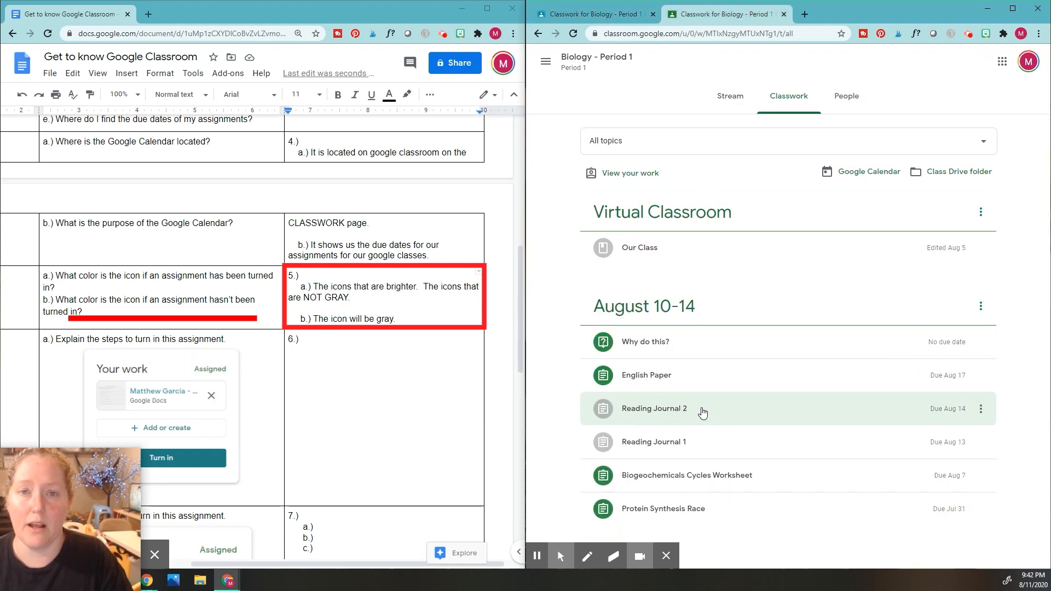